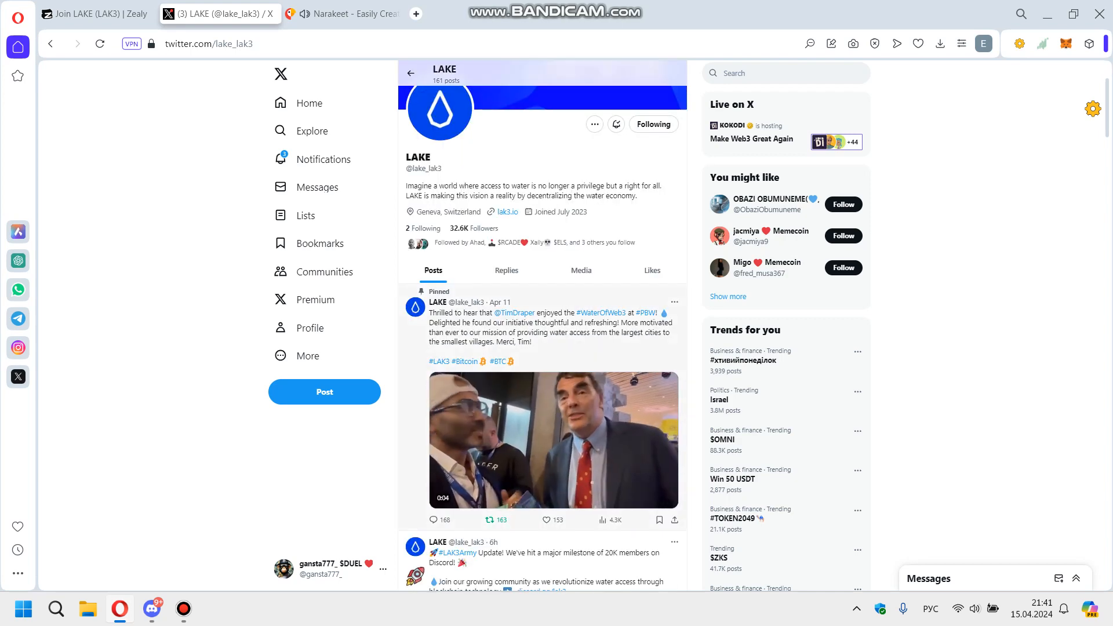
- Bring up the LAKE questboard on Zealy and look down through its quest categories to the Discord quests
left_click(93, 14)
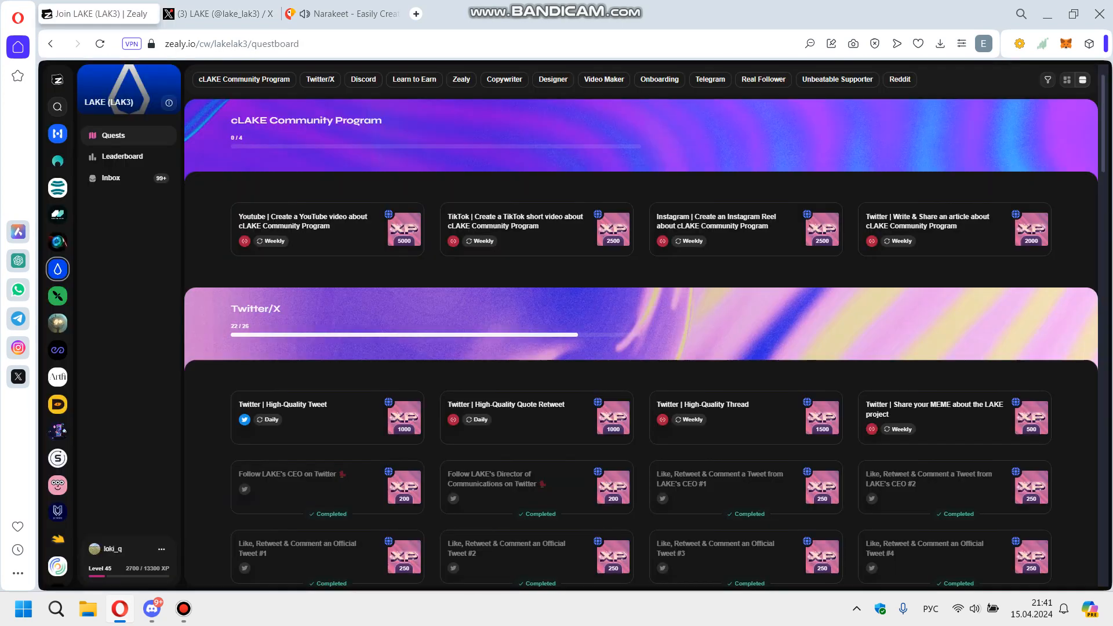
left_click(319, 228)
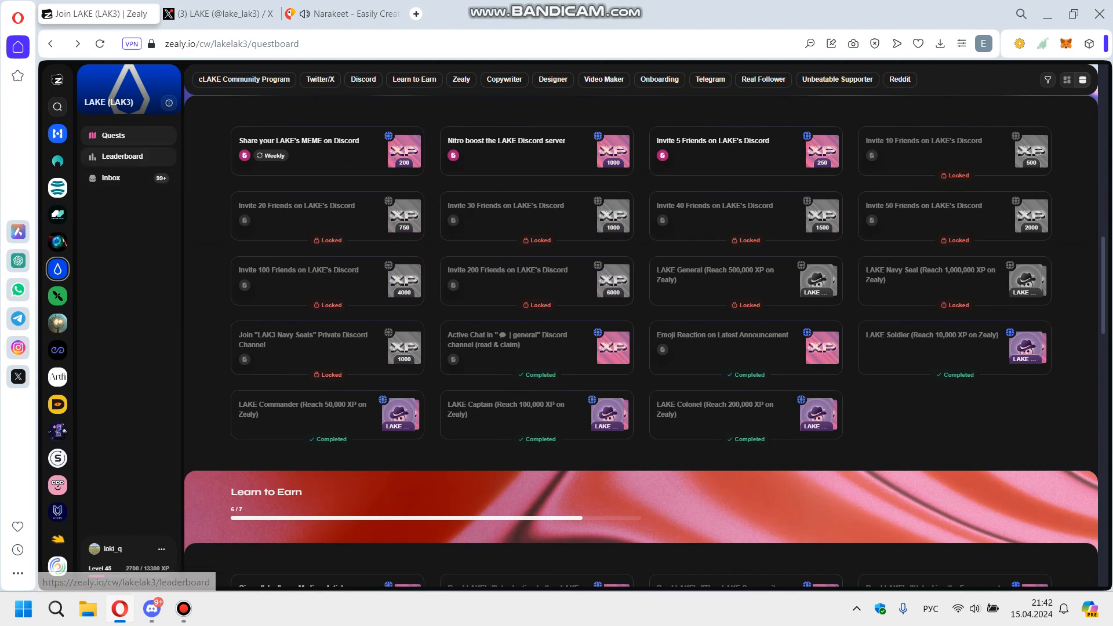
left_click(116, 156)
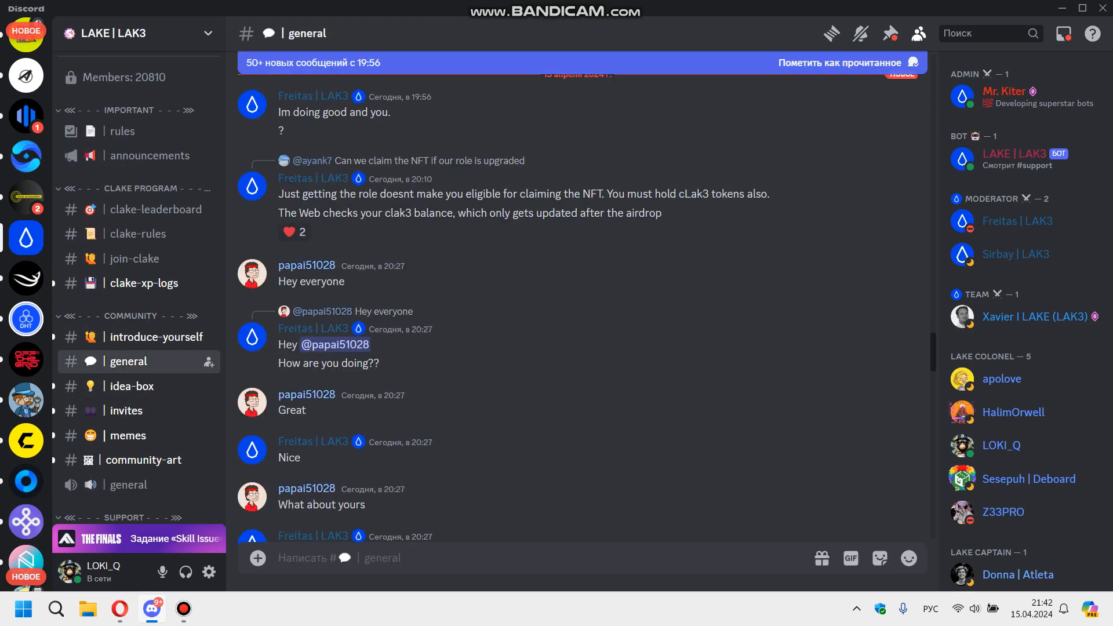
- Post the greeting "What`s up all!" in the LAKE Discord general channel
type("What`s u")
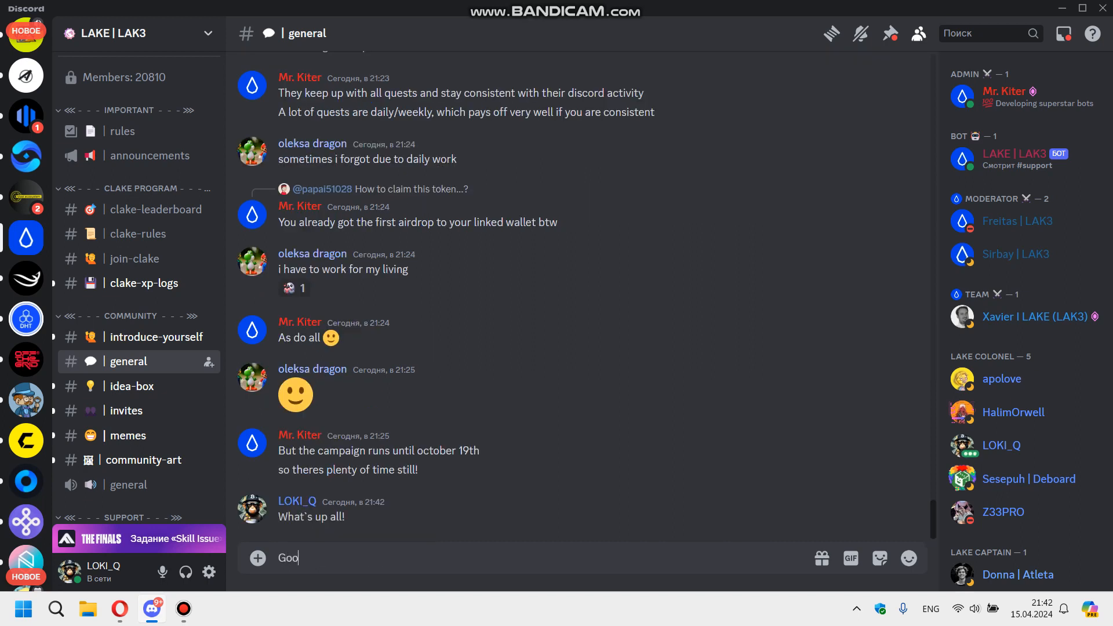
key("Enter")
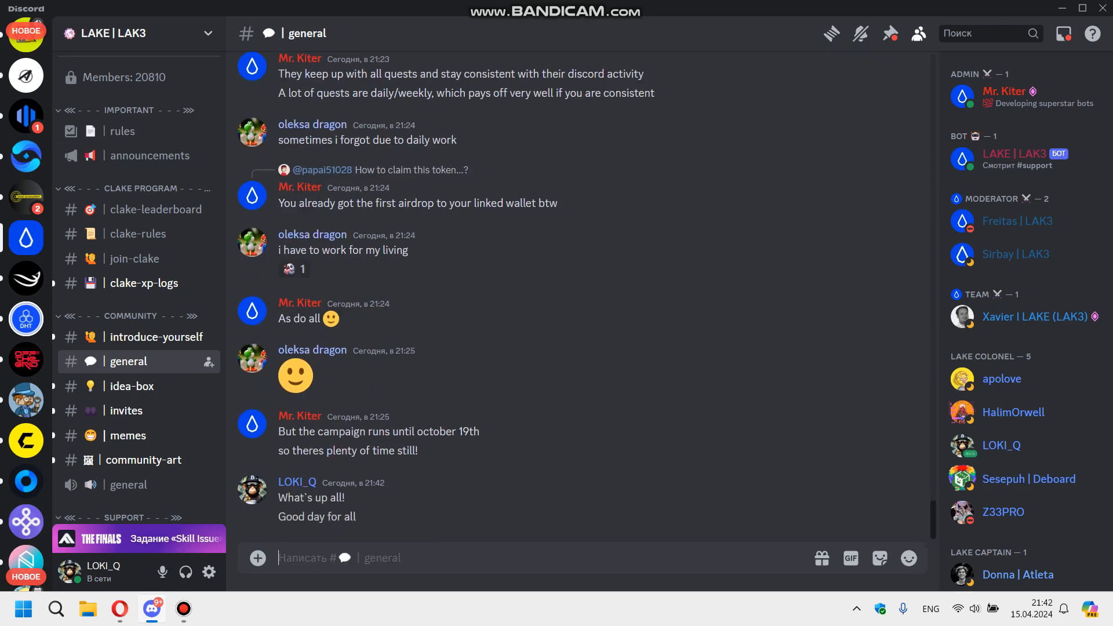